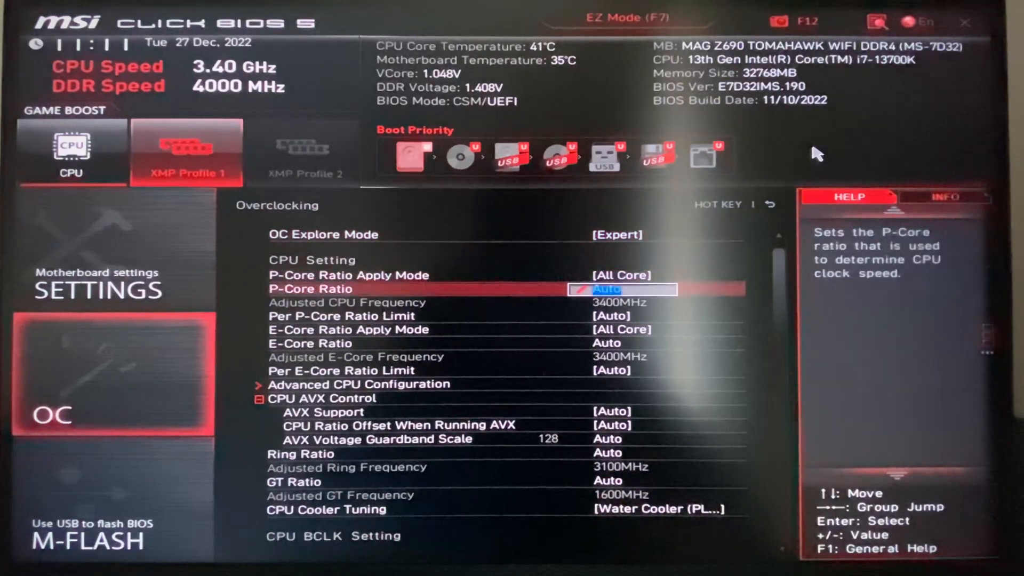
Step: Open the Advanced CPU Configuration page, showing CPU Lite Load at Auto (Mode 9)
{"action": "left_click", "coordinate": [357, 385]}
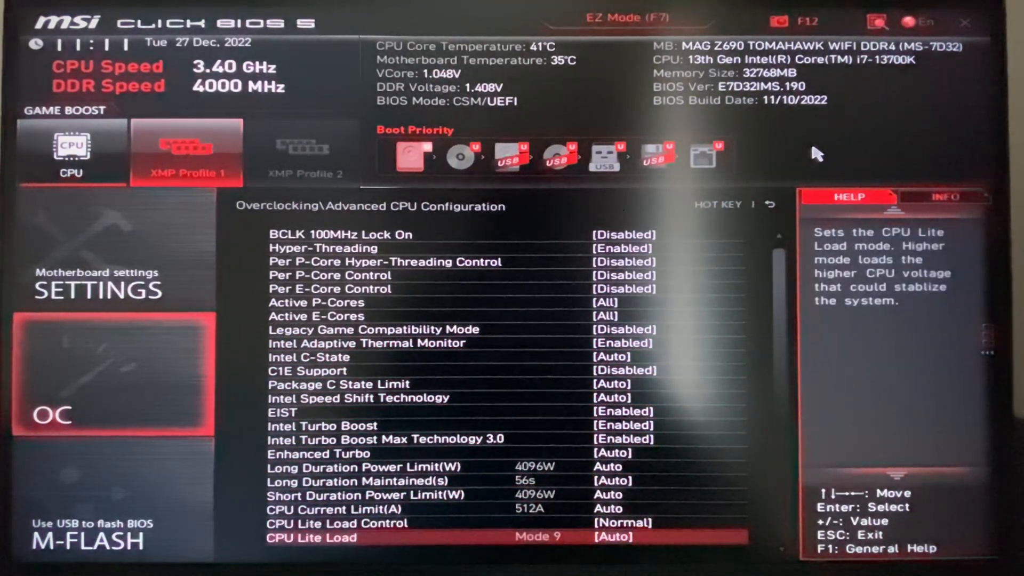
Step: Change CPU Lite Load from Auto to Mode 7
{"action": "left_click", "coordinate": [613, 536]}
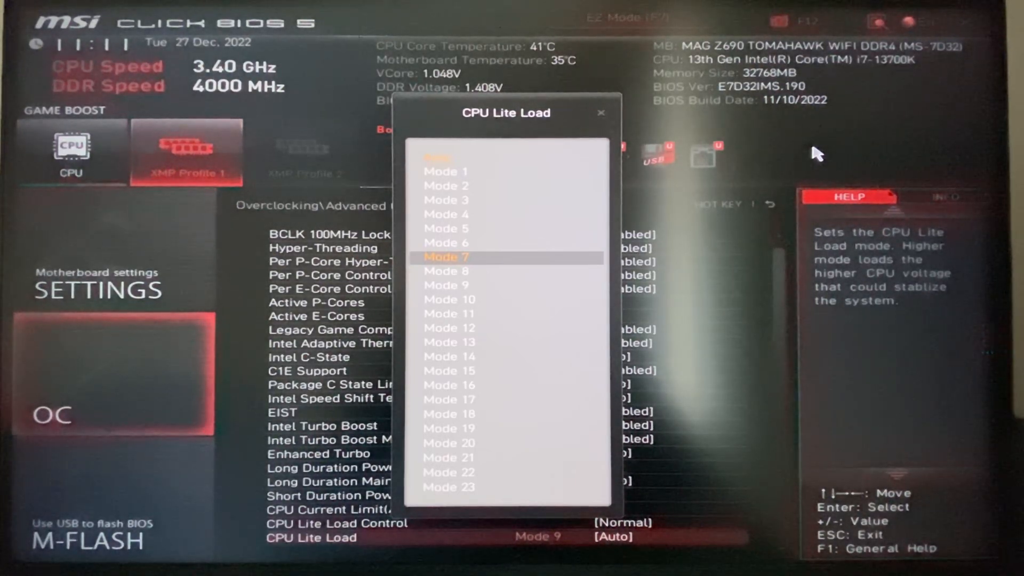
{"action": "left_click", "coordinate": [446, 257]}
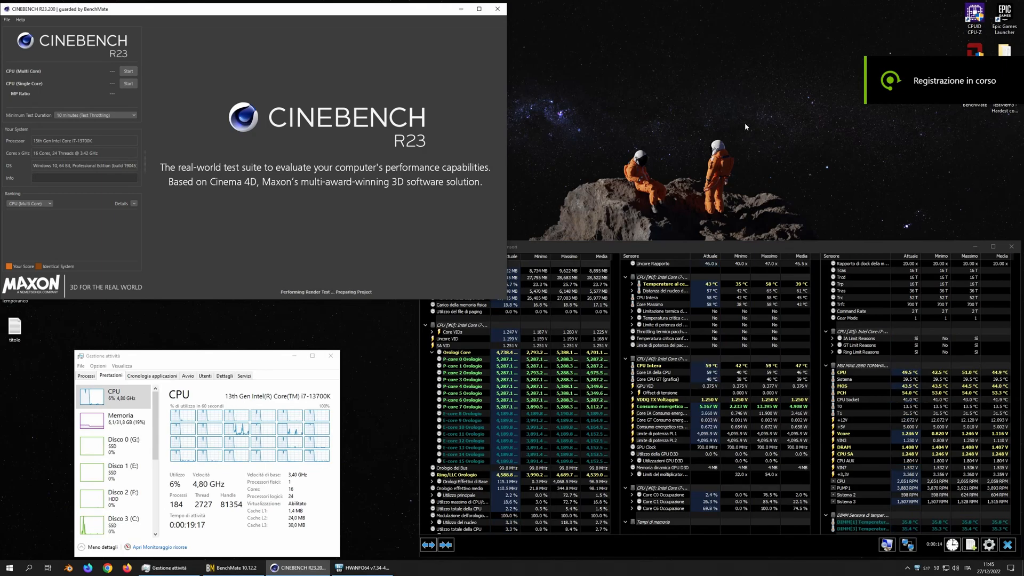
Step: Start the Cinebench R23 CPU (Multi Core) benchmark while HWiNFO monitors sensors
{"action": "left_click", "coordinate": [128, 71]}
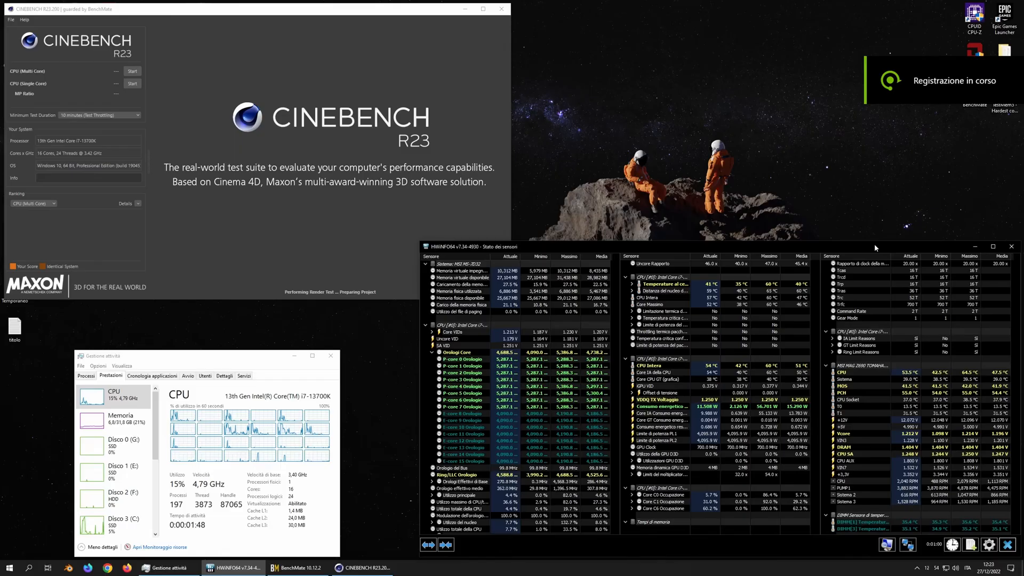
{"action": "left_click", "coordinate": [132, 71]}
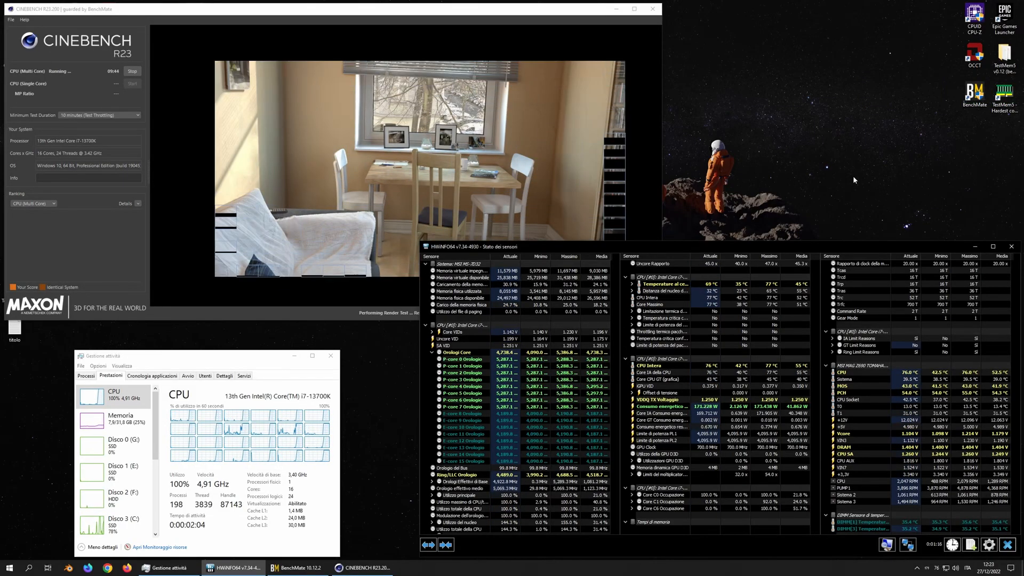